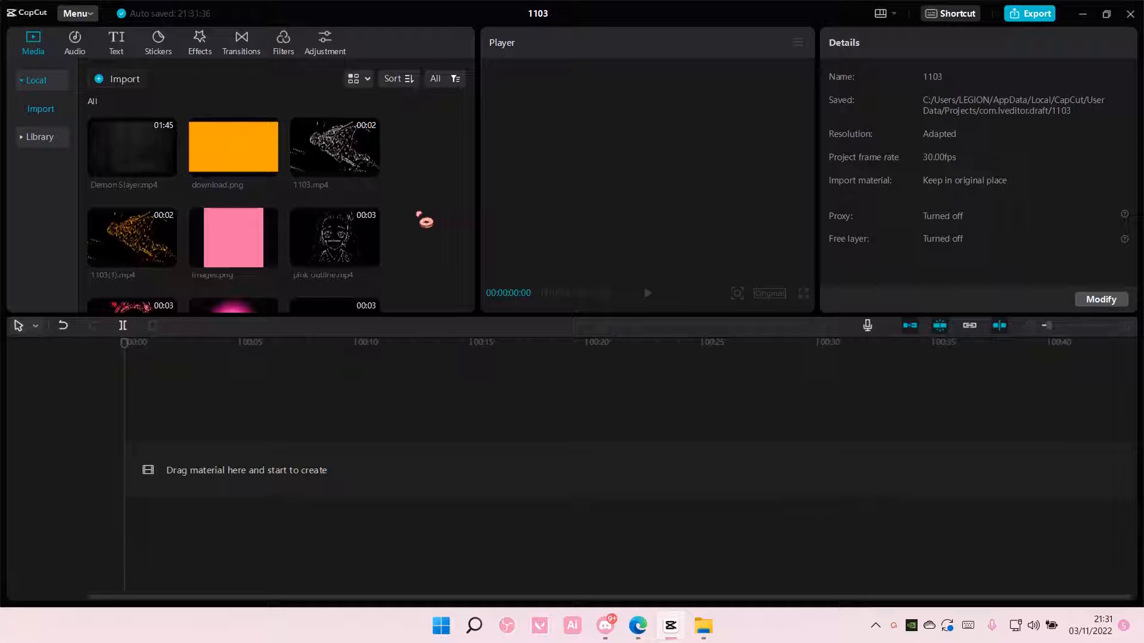
Step: Bring the neon heart animation clip from the stock library onto the timeline
click(39, 109)
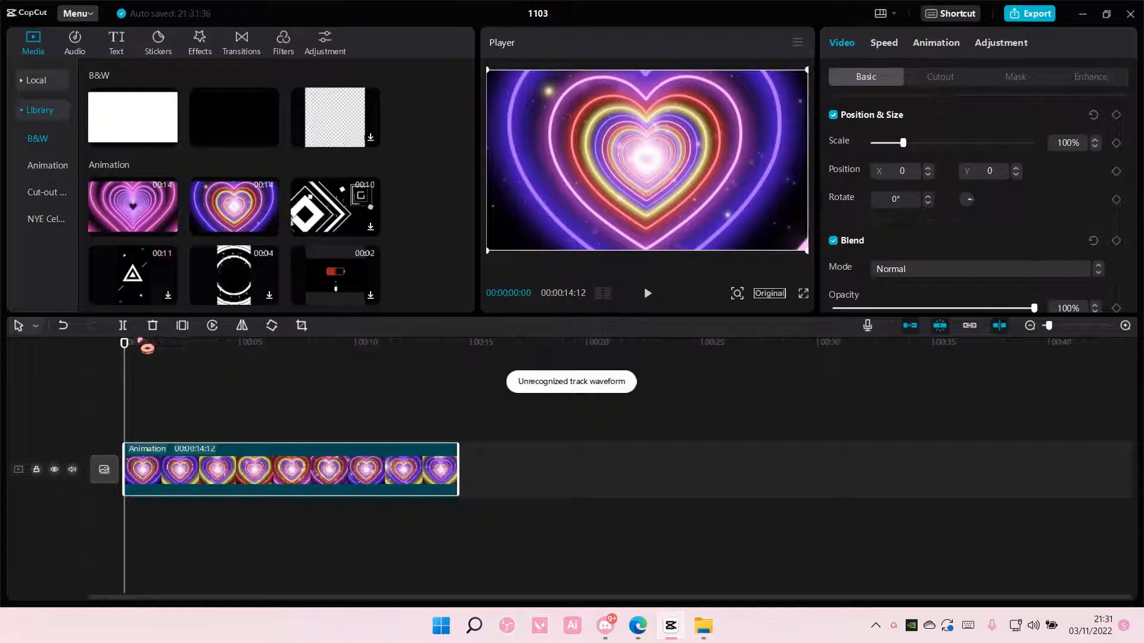
Step: Place the playhead at about 00:07 on the heart clip, ready for the split
click(209, 343)
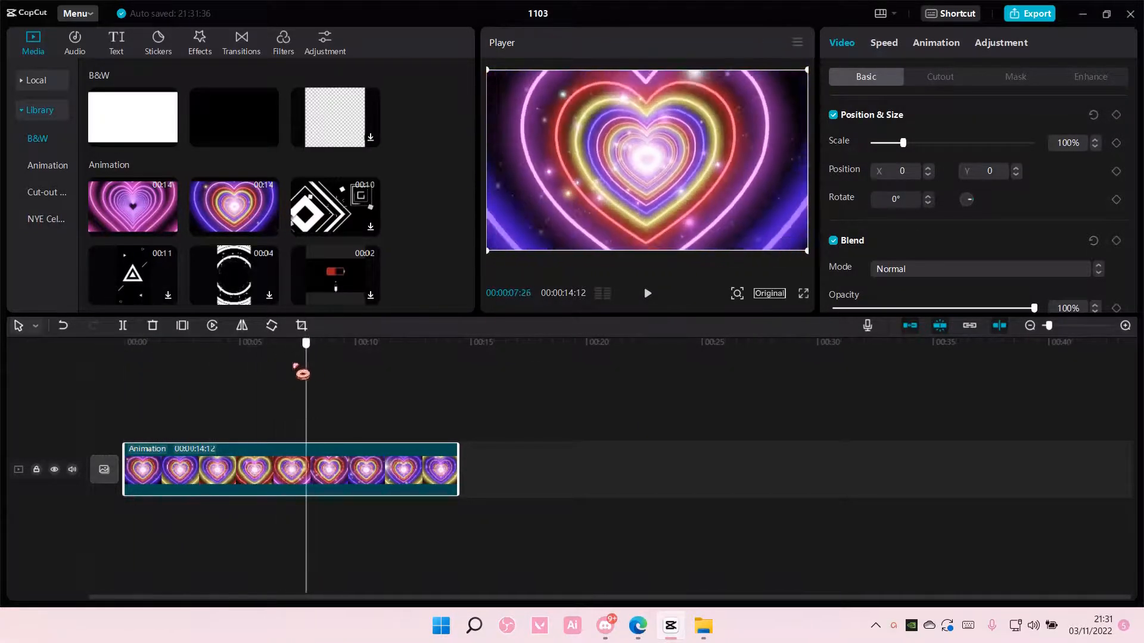
drag(305, 343, 281, 343)
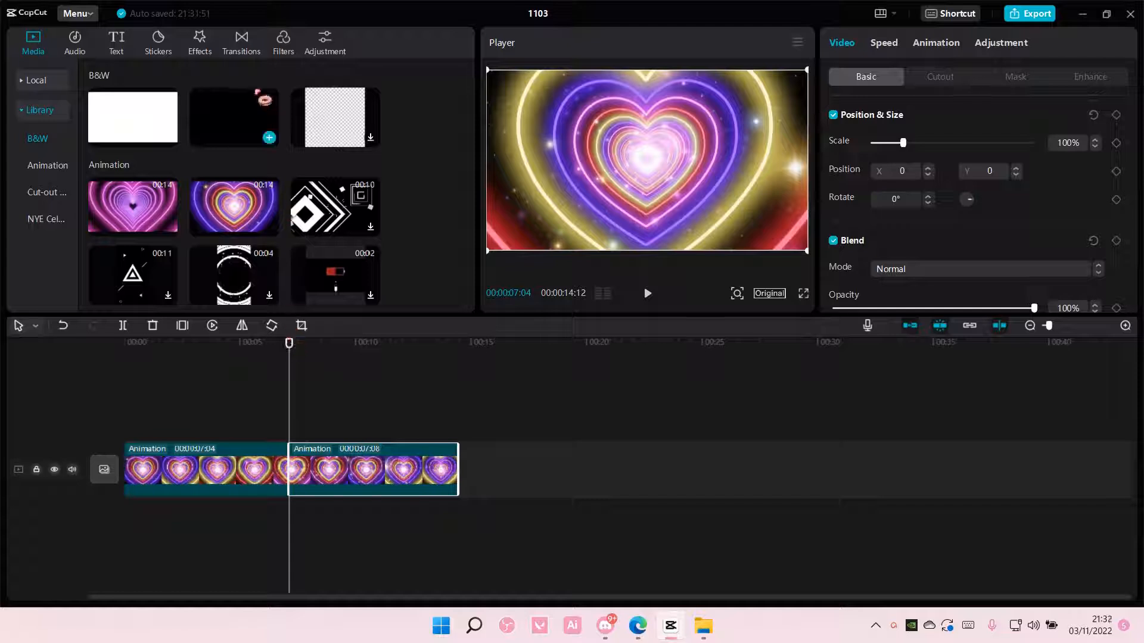
Step: Show the Transitions library to pick Flashes for the cut between the two clips
click(241, 42)
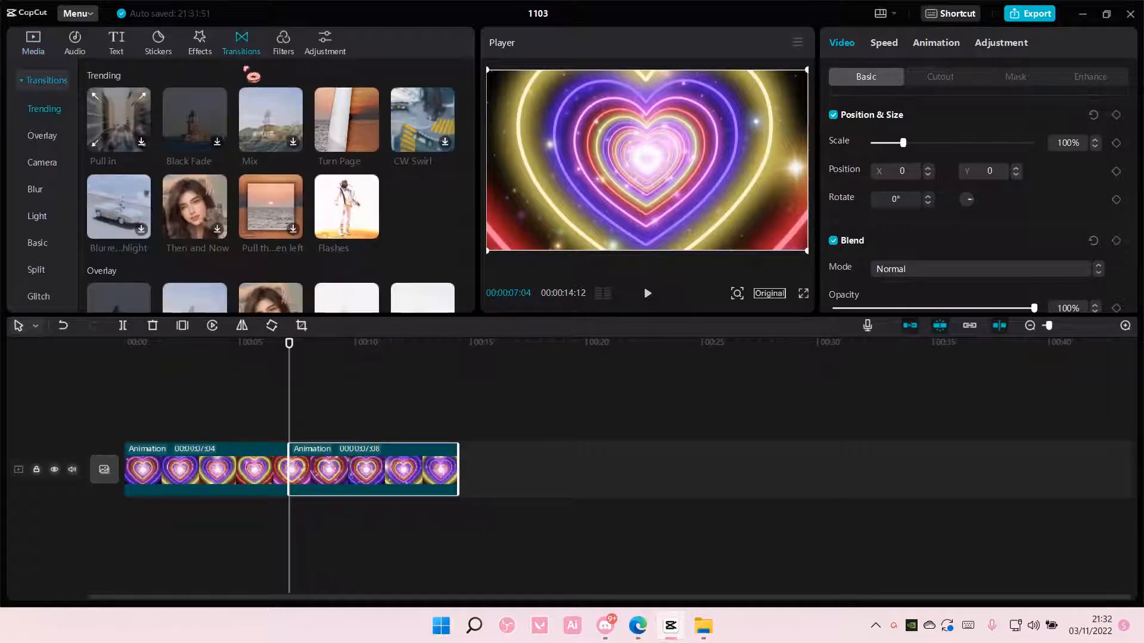
mouse_move(347, 207)
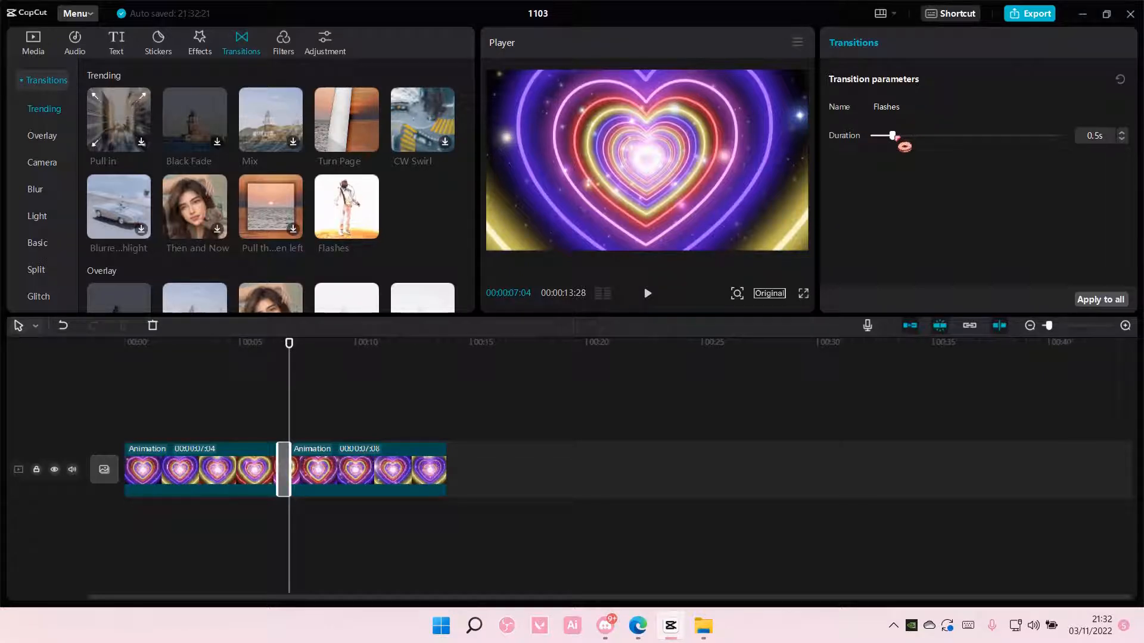
Step: Stretch the Flashes transition duration from 0.5 to 3.5 seconds
drag(891, 135, 1062, 135)
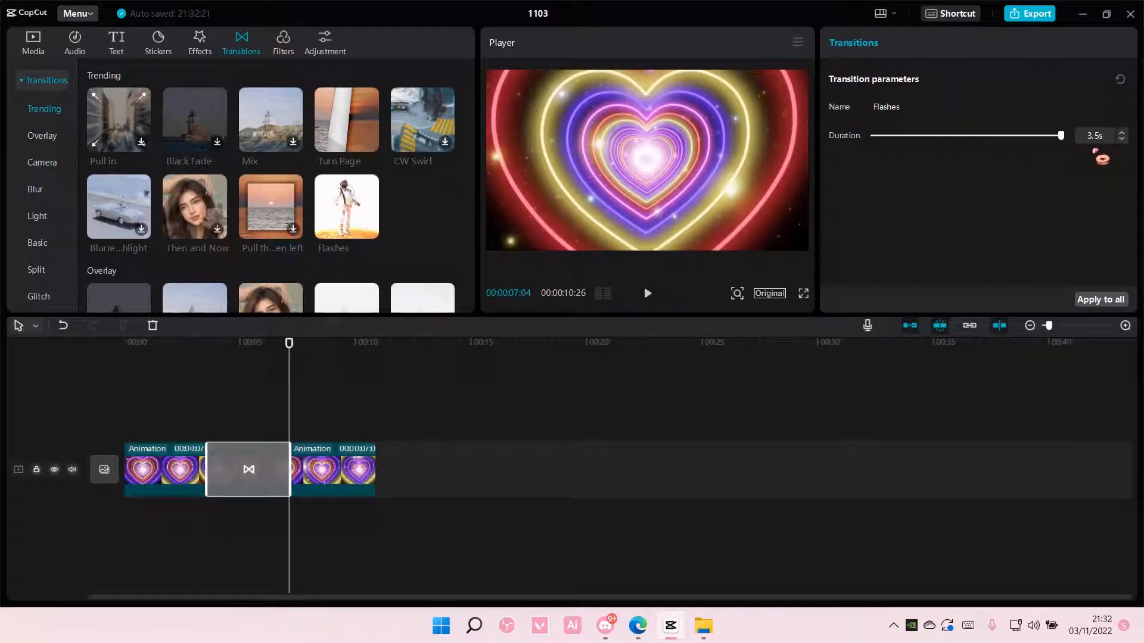
mouse_move(346, 392)
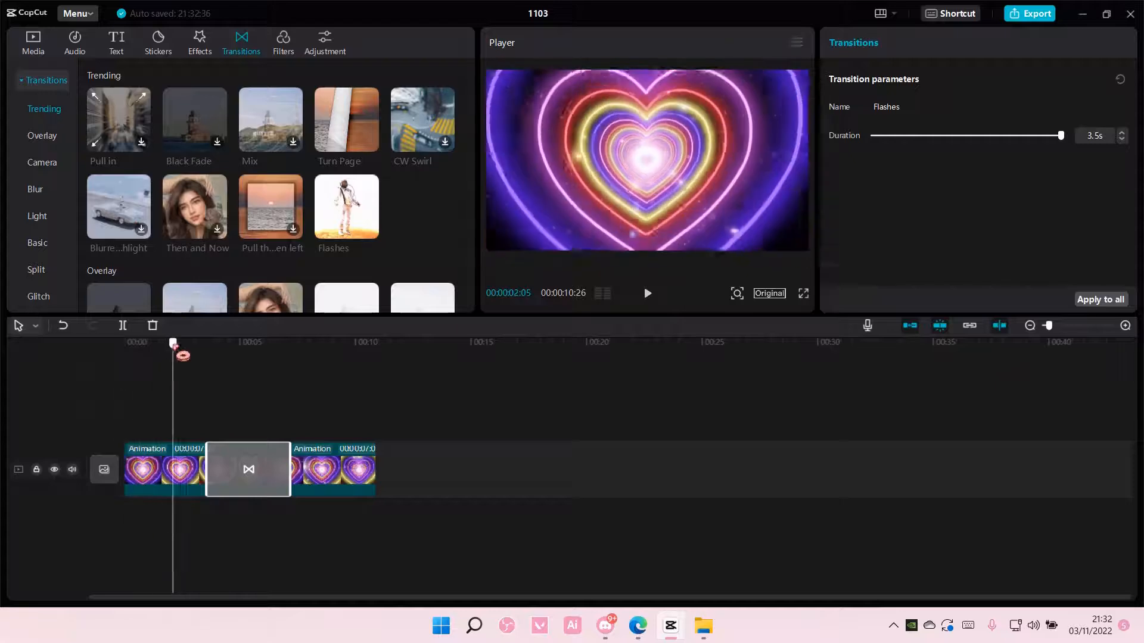
click(645, 293)
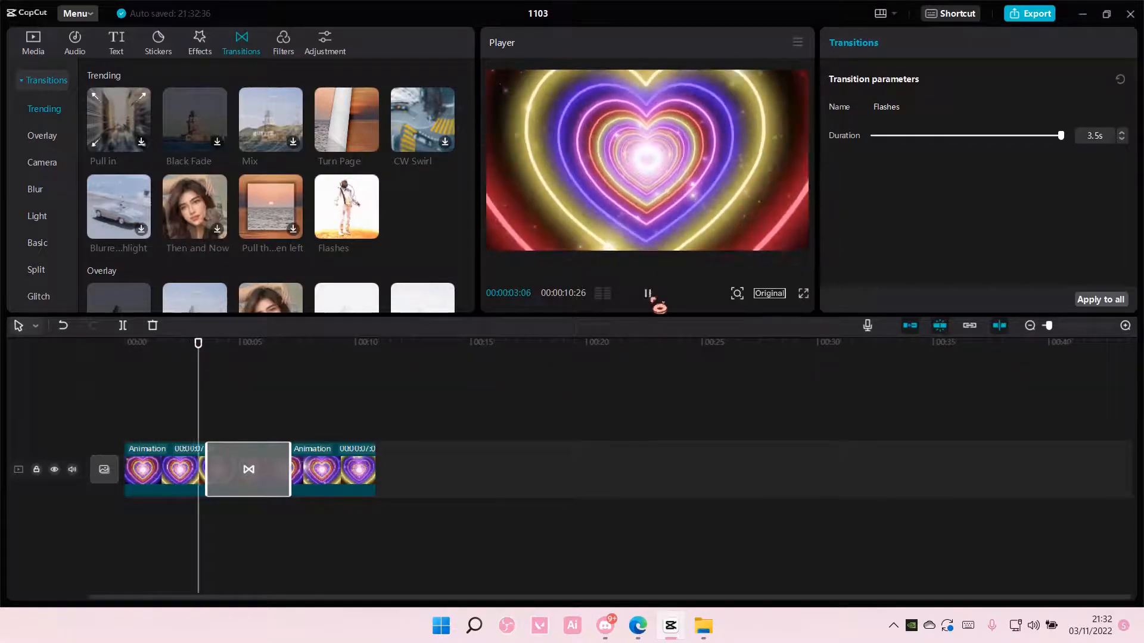
click(646, 293)
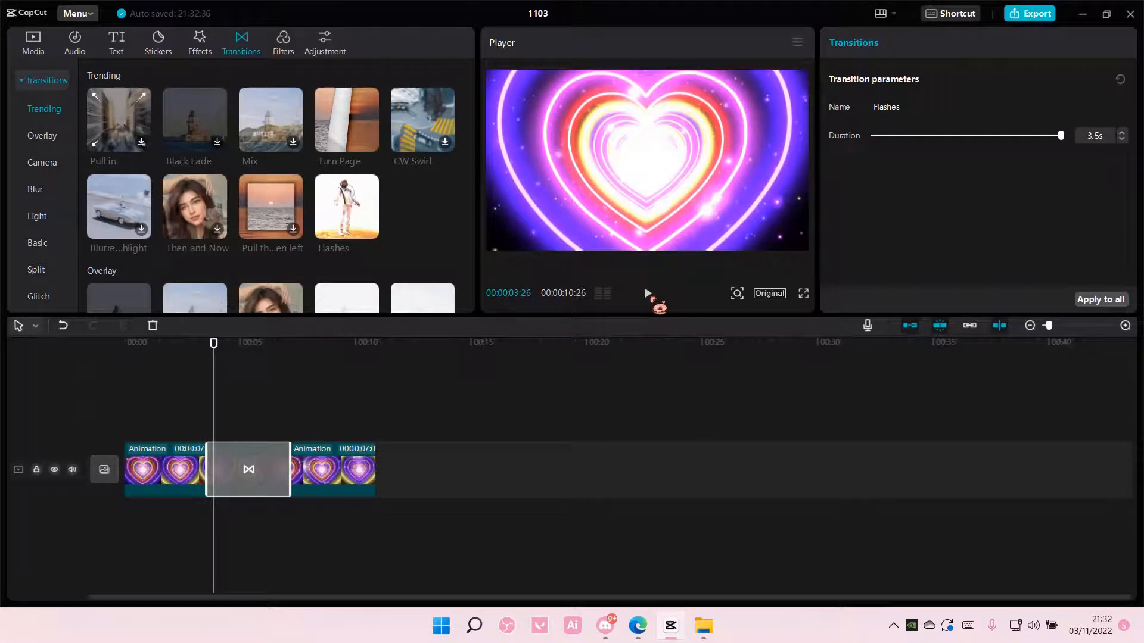
click(645, 293)
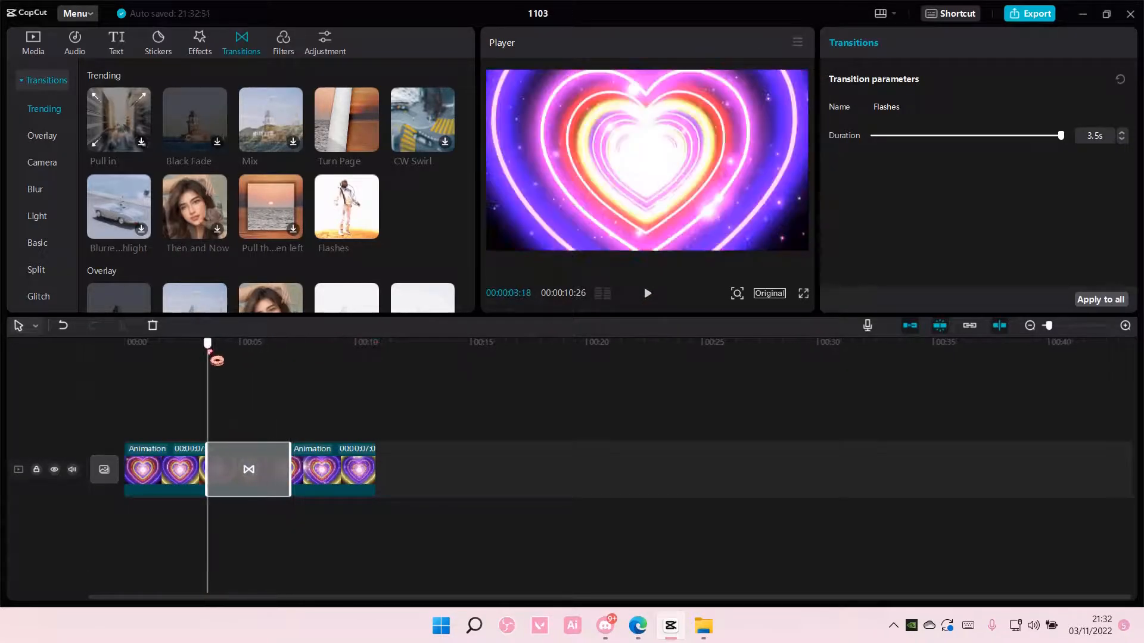
click(646, 293)
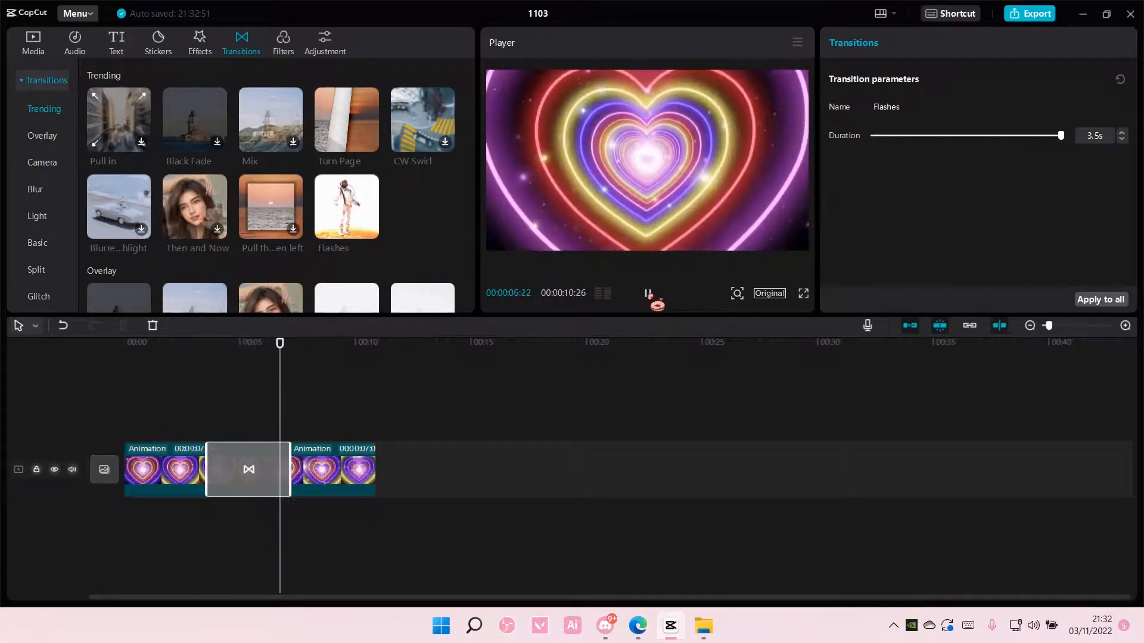
Step: Reduce the Flashes transition to 1.9 seconds and preview the result
drag(1061, 135, 1025, 135)
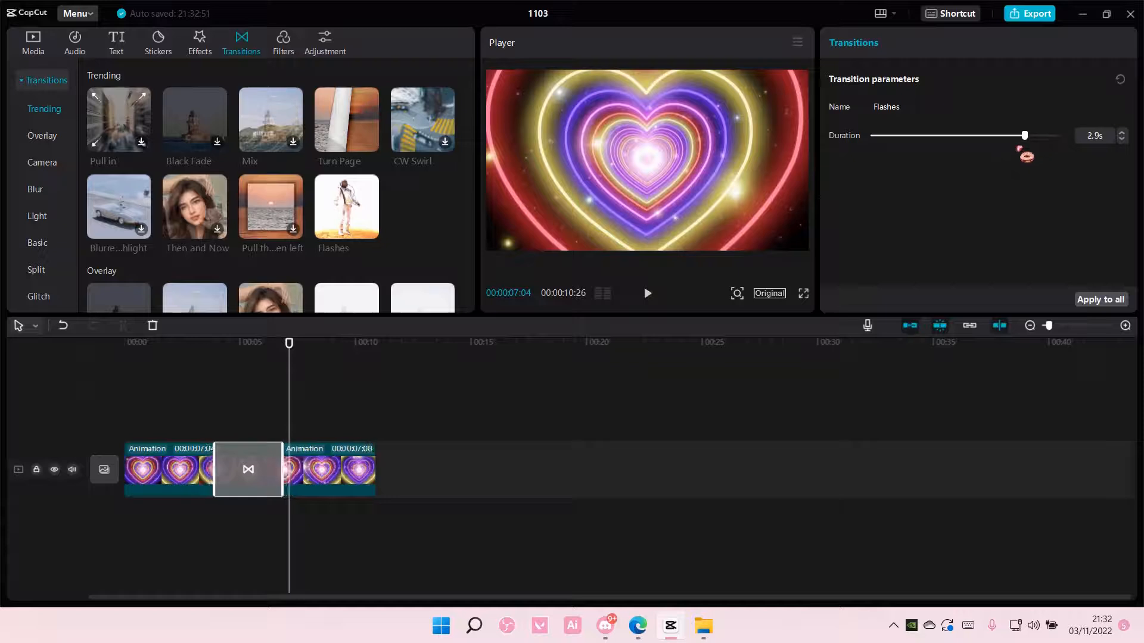
drag(1025, 135, 963, 135)
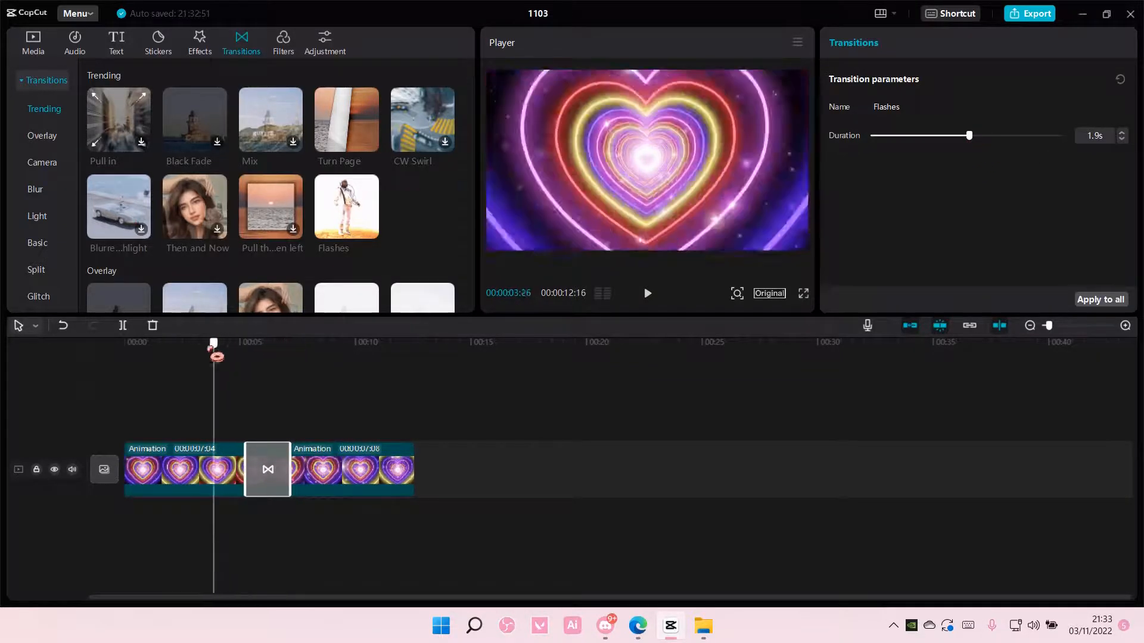
click(646, 293)
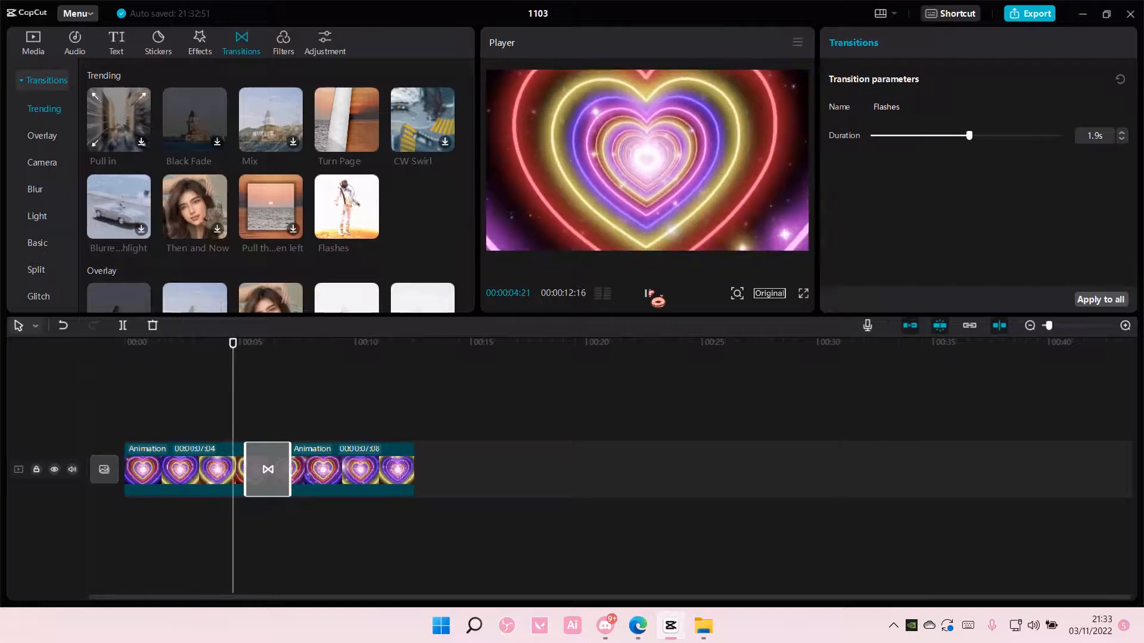